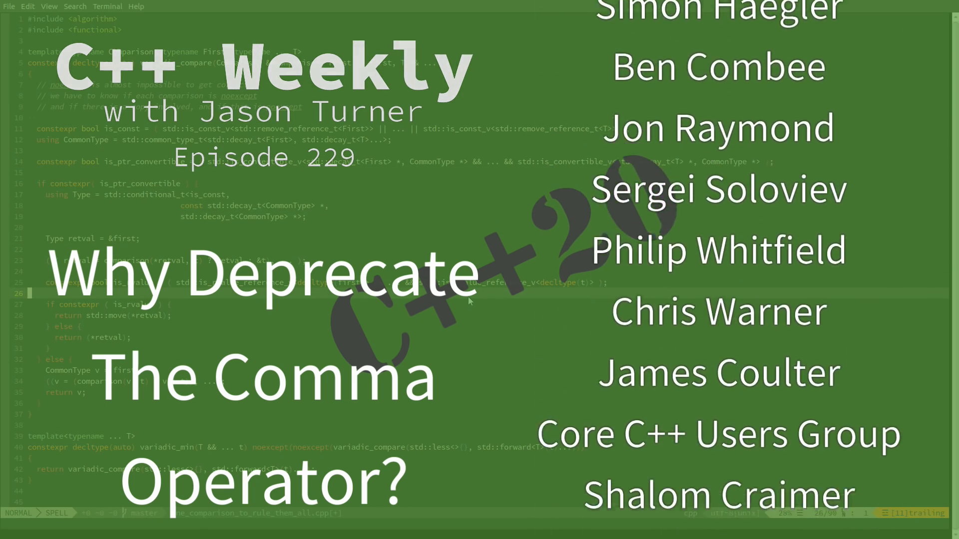
Step: Scroll the source editor while writing #include <vector> and the start of main
scroll(down, 3)
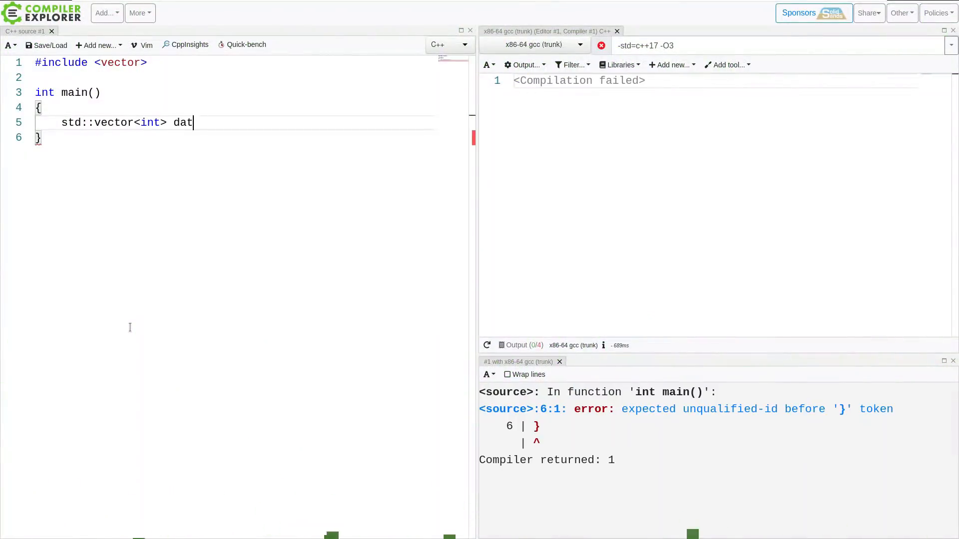
Step: Complete data{1,2,3,4,5,6}; and return data[2,3]; so main compiles
text(a{1,2,3,4,5,6};)
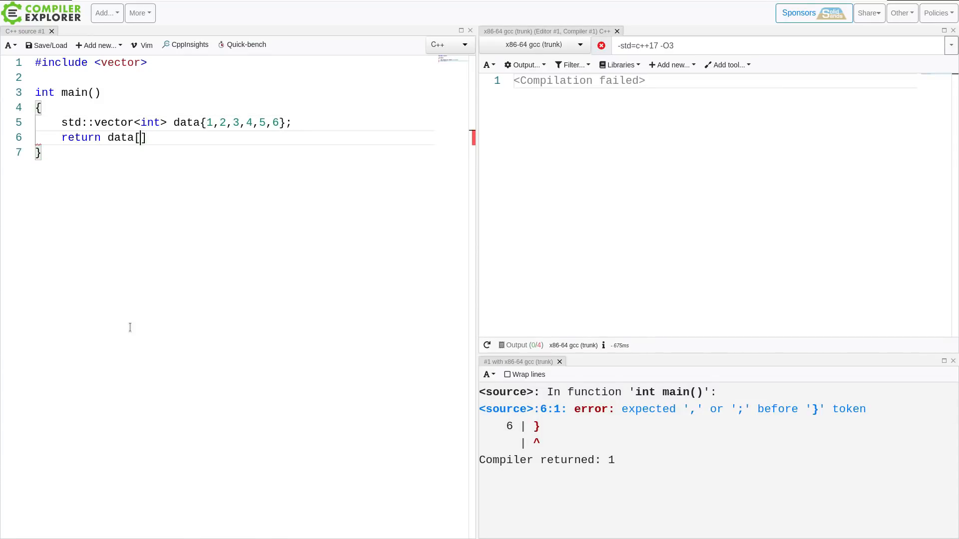
text(2,3];)
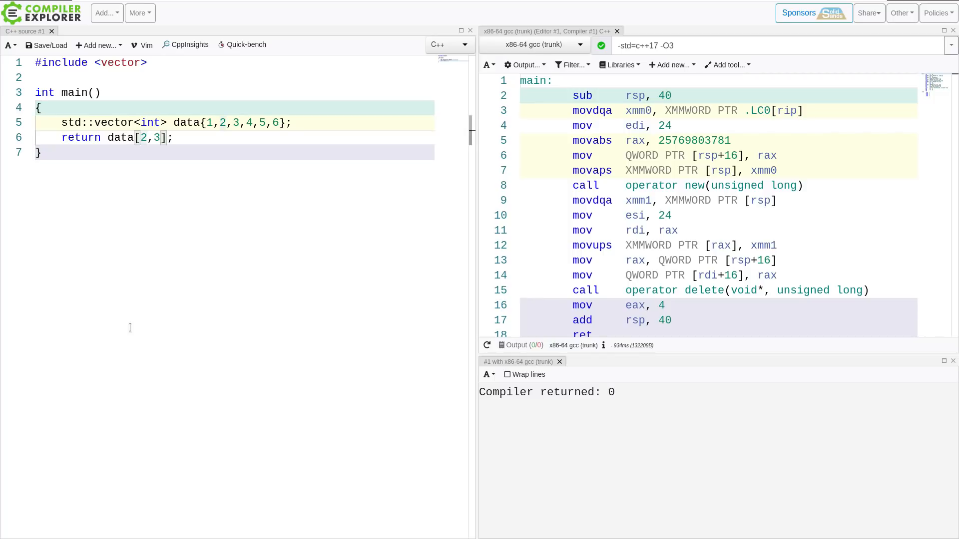
Step: Insert blank lines after #include <vector> to make room above main
click(137, 137)
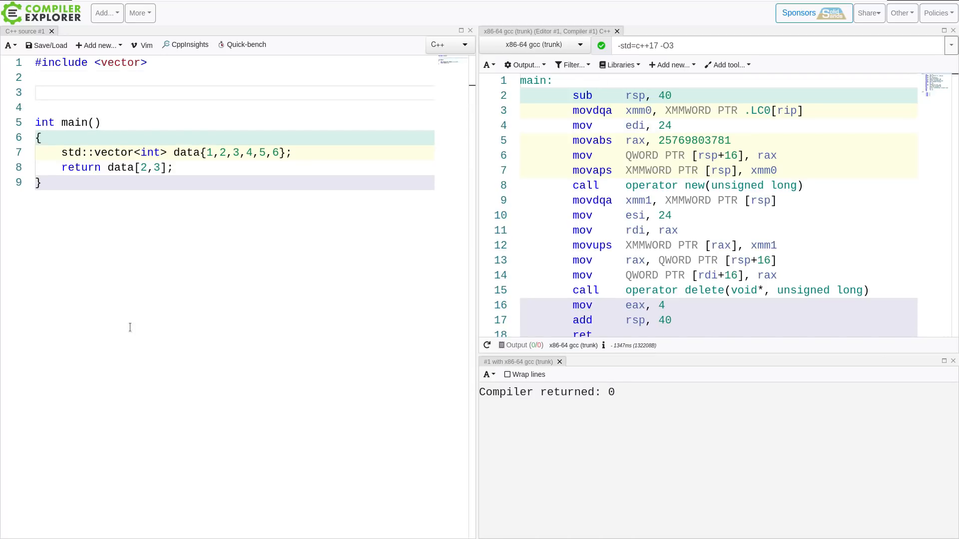
Step: Declare void log(); above main and change the return to data[log(),3]
text(void log)
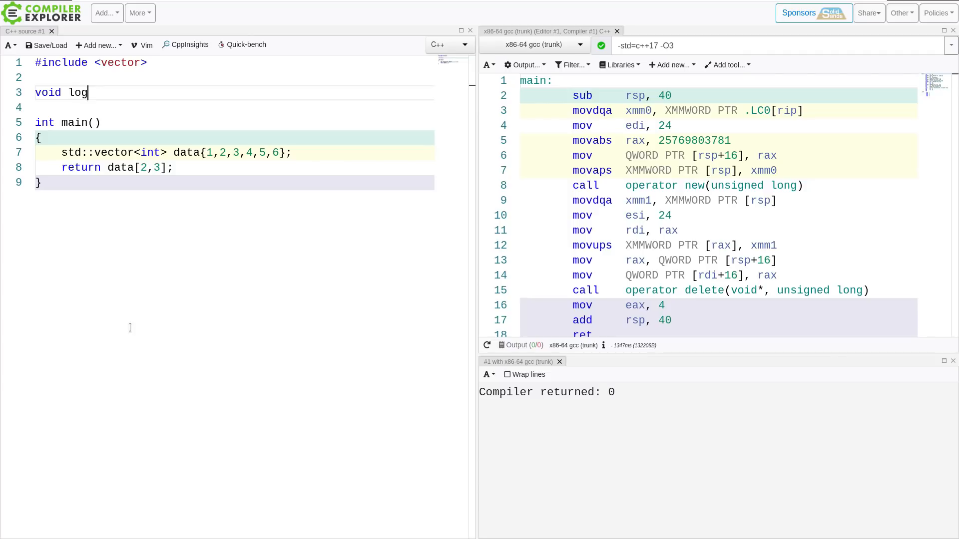
text(())
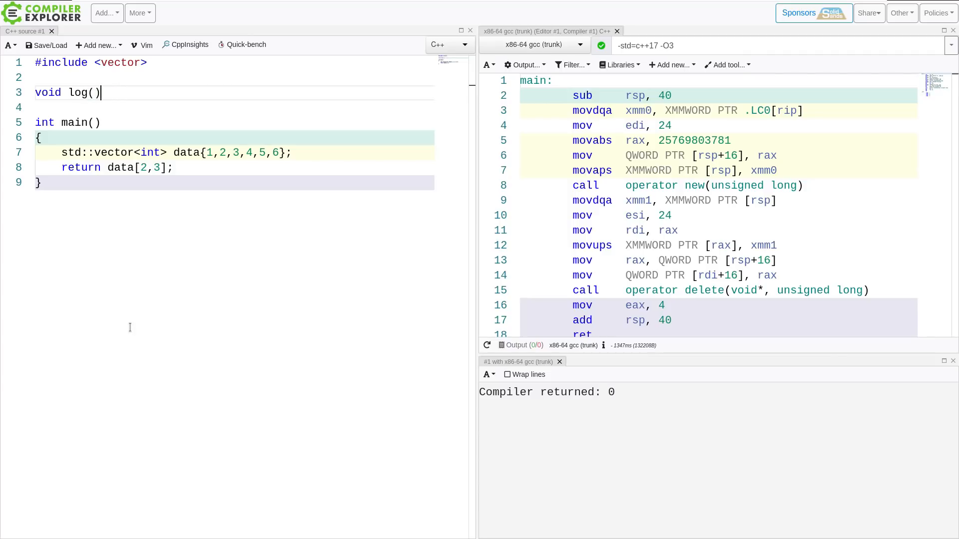
text(;)
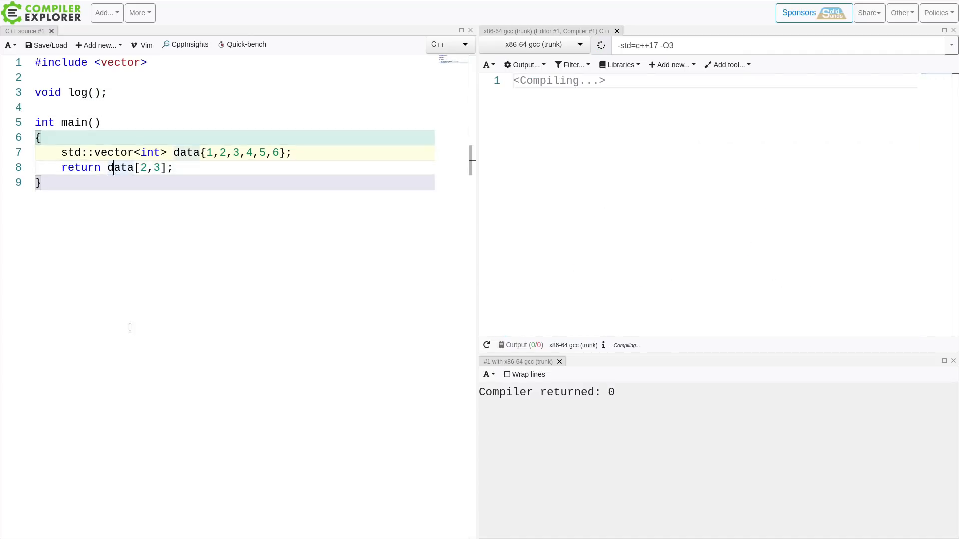
text(log)
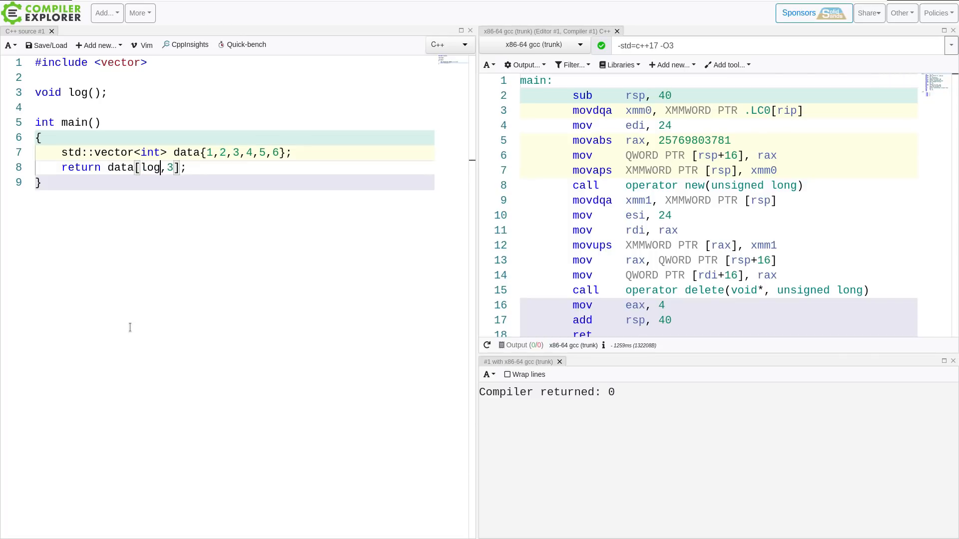
text(())
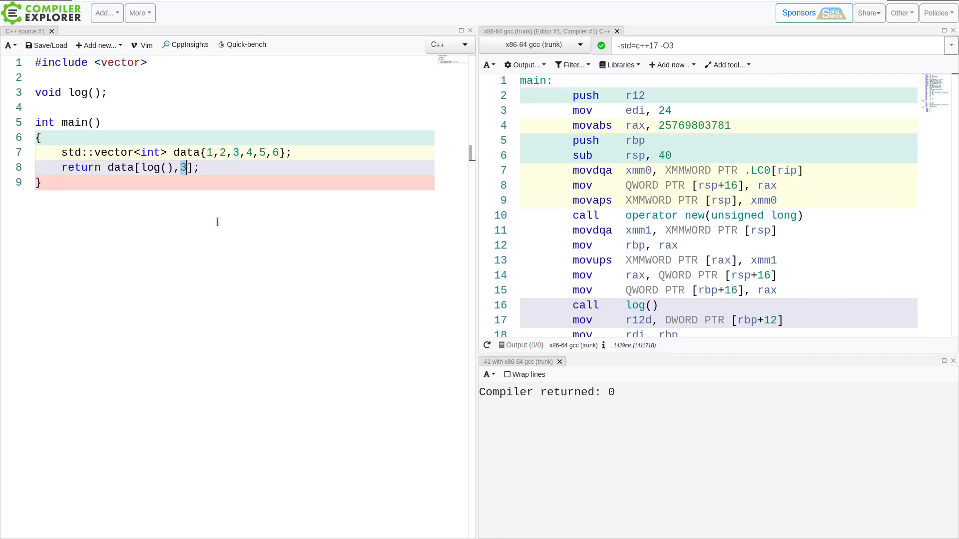
mouse_move(306, 202)
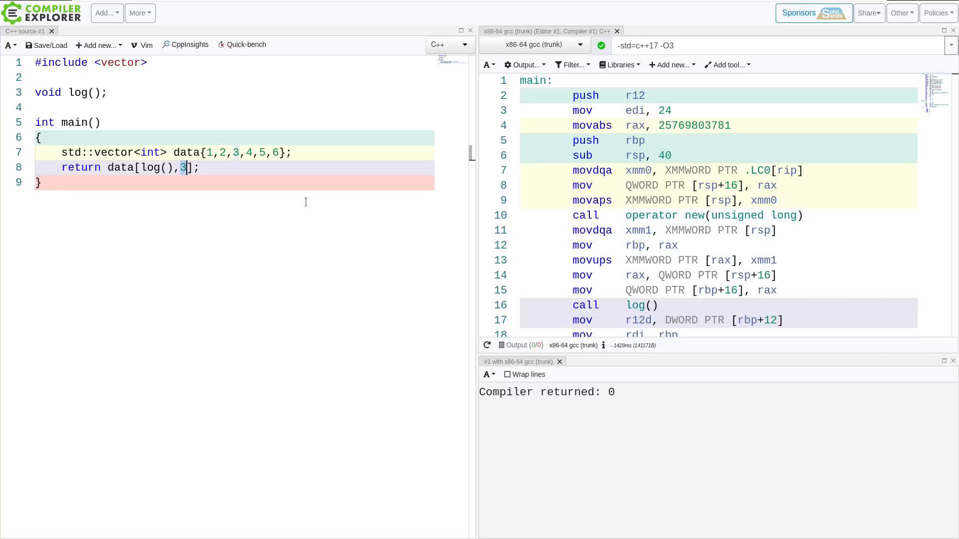
mouse_move(239, 152)
text(2)
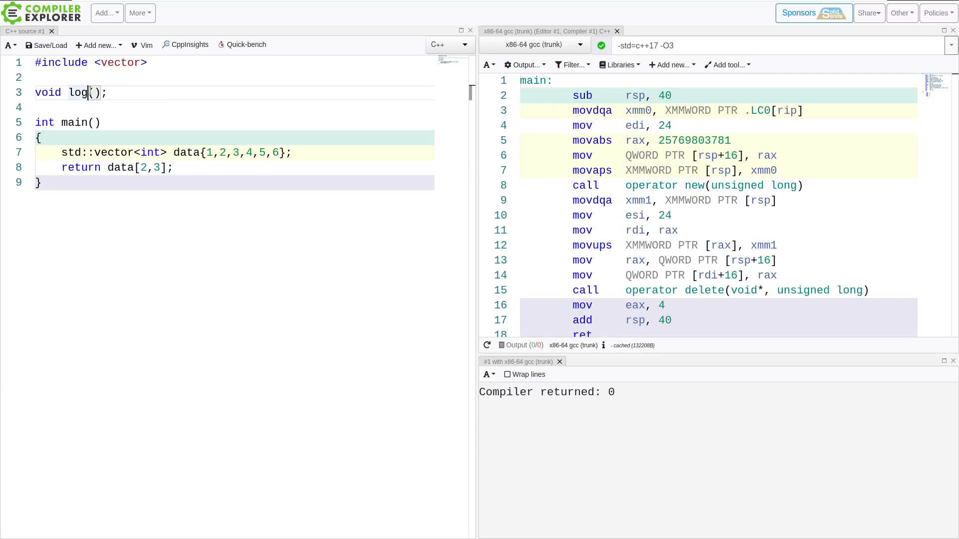
Step: Enable 'Run the compiled output' in the compiler's Output options
click(523, 64)
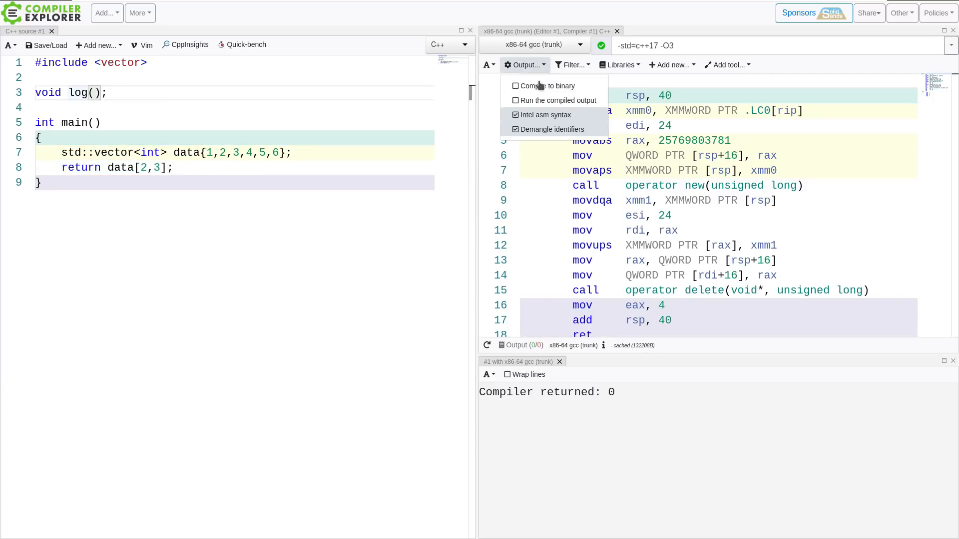
click(517, 100)
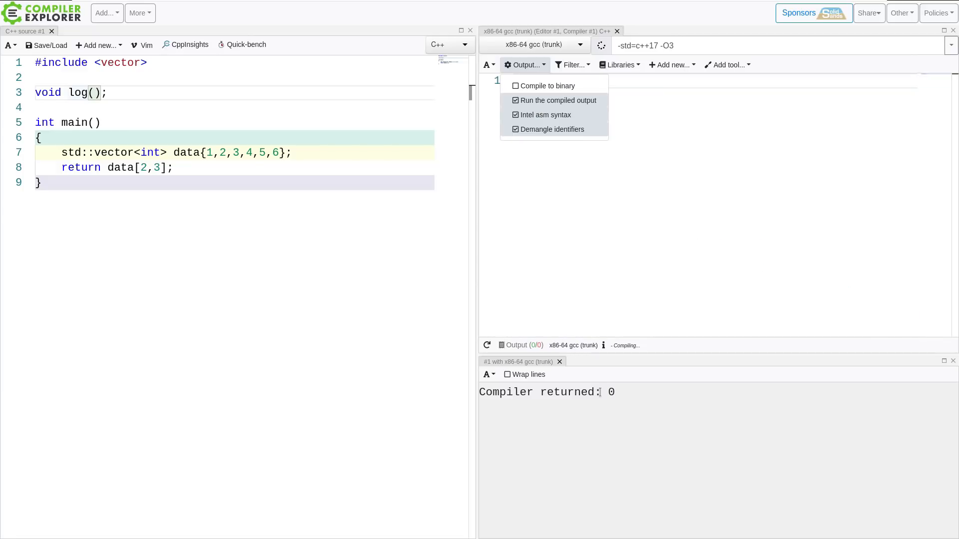